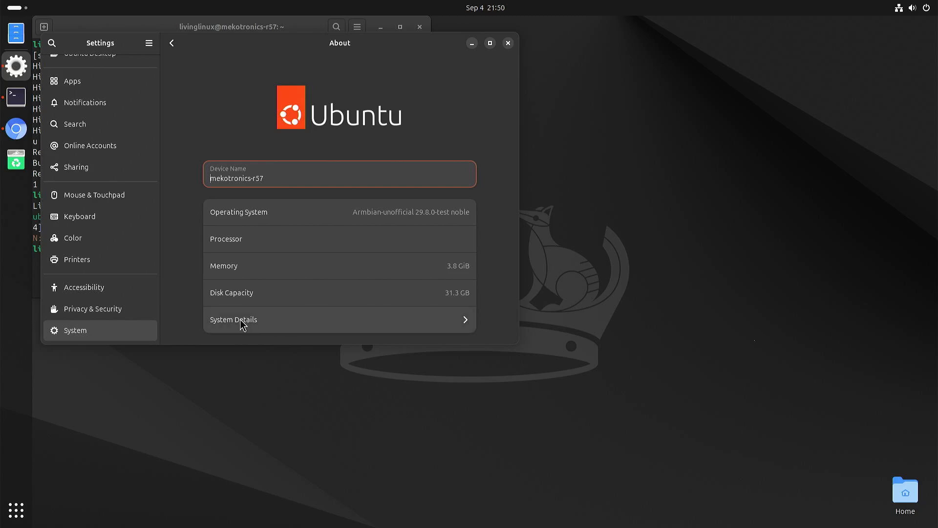
Step: View system details, run lscpu showing eight Cortex-A53/A72 aarch64 cores, then close Settings
left_click(234, 319)
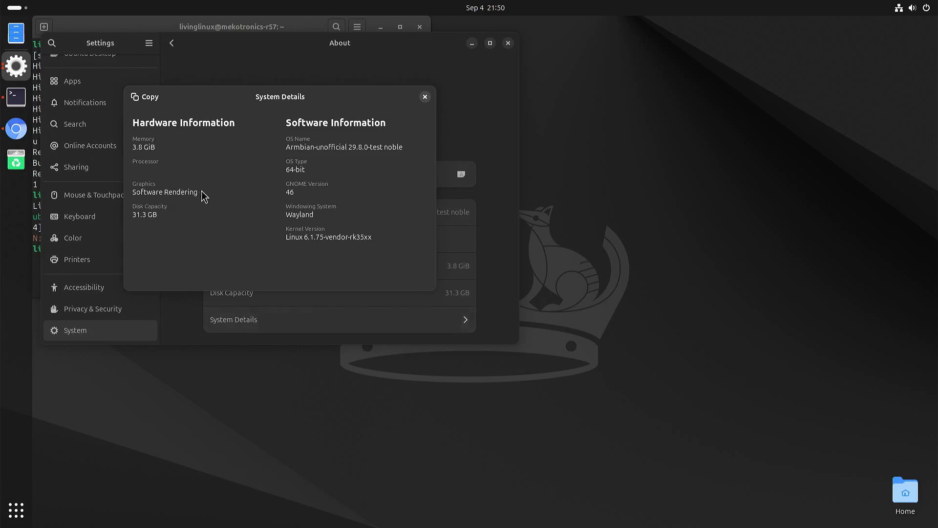
mouse_move(214, 194)
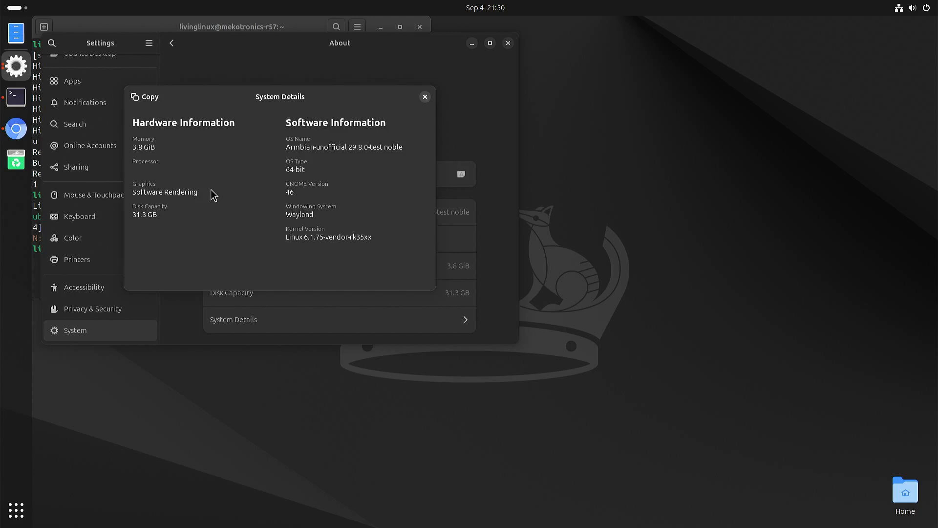
mouse_move(200, 191)
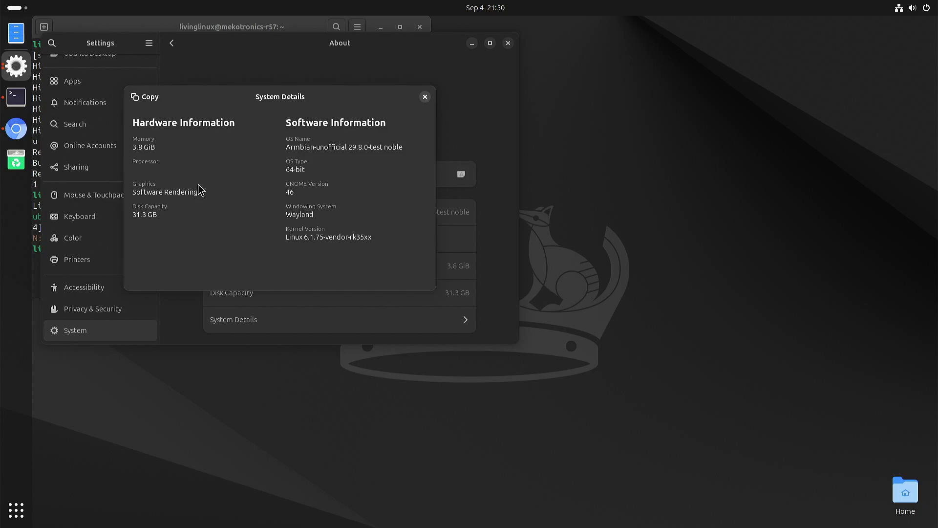
mouse_move(234, 253)
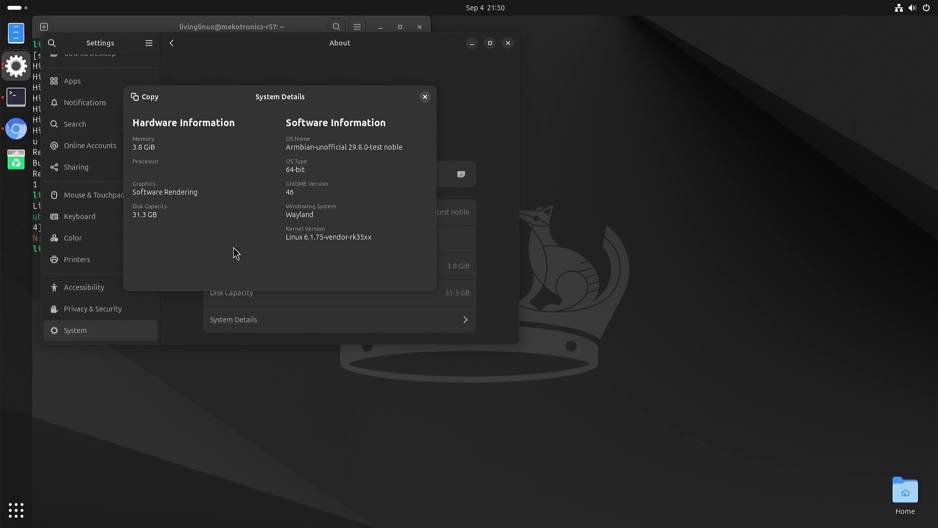
mouse_move(254, 237)
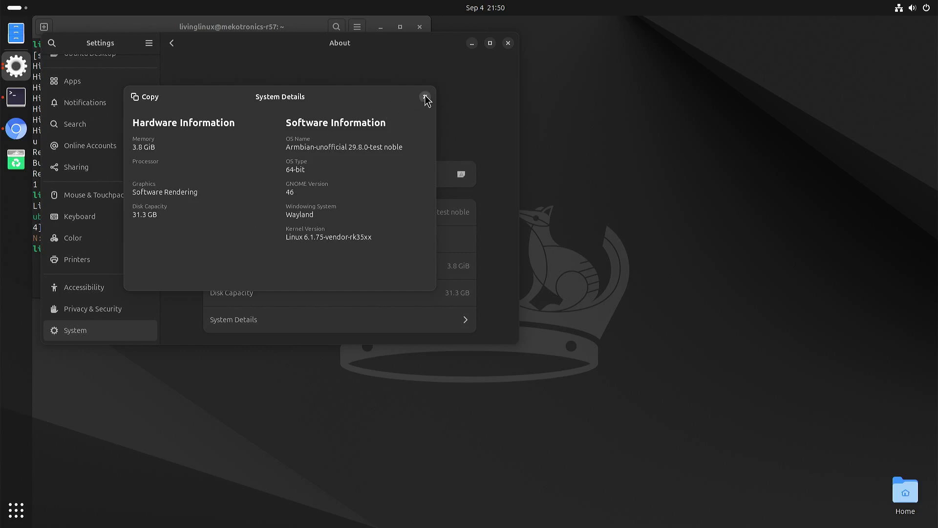
left_click(426, 97)
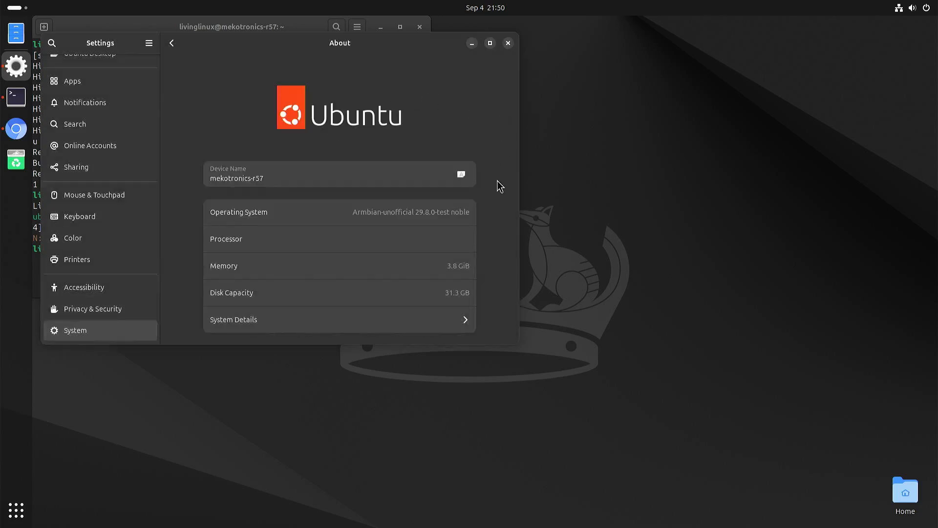
mouse_move(495, 219)
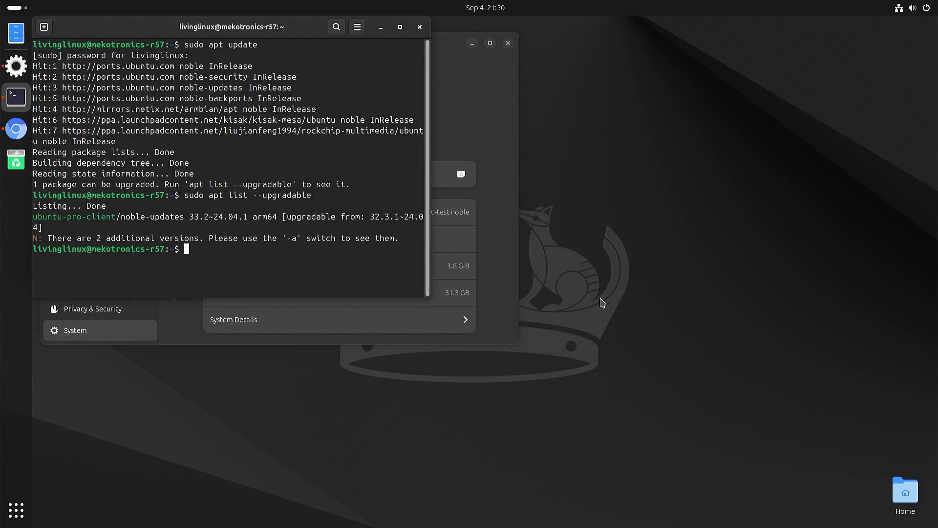
type("lscpu")
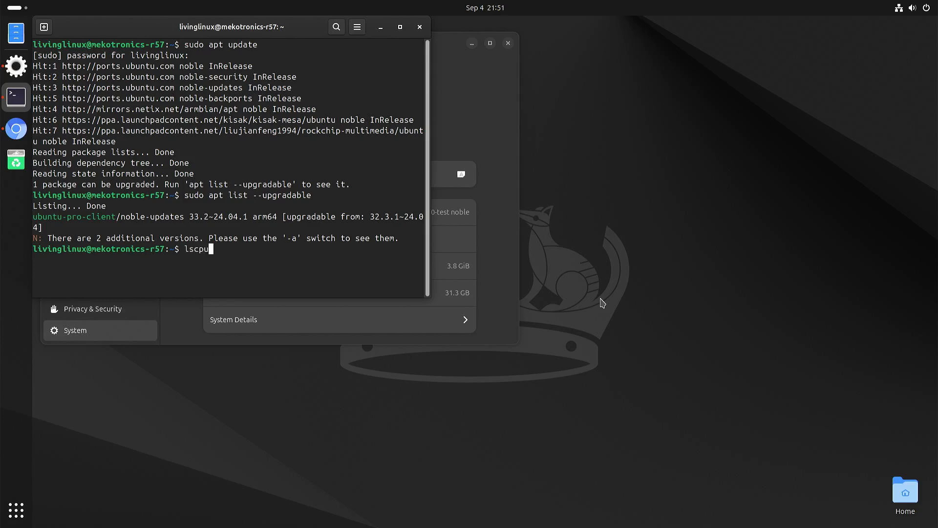
key("Return")
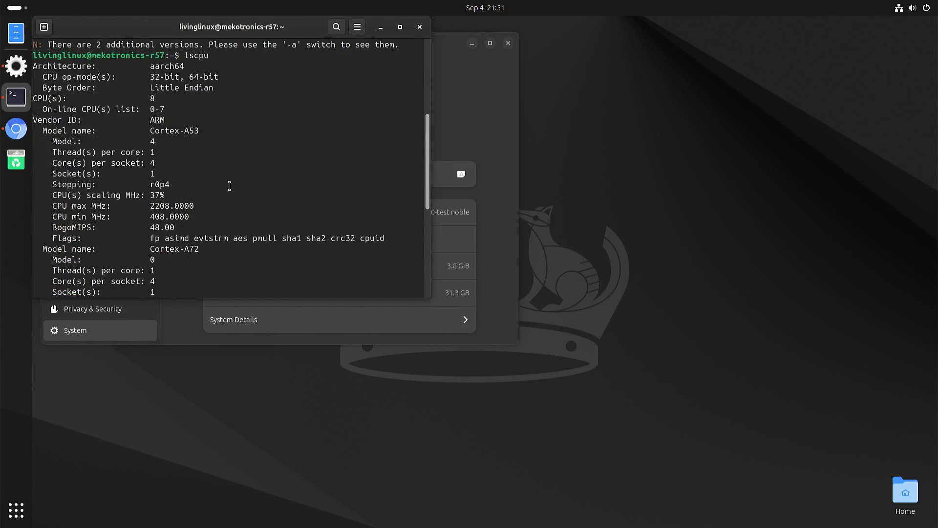
mouse_move(169, 120)
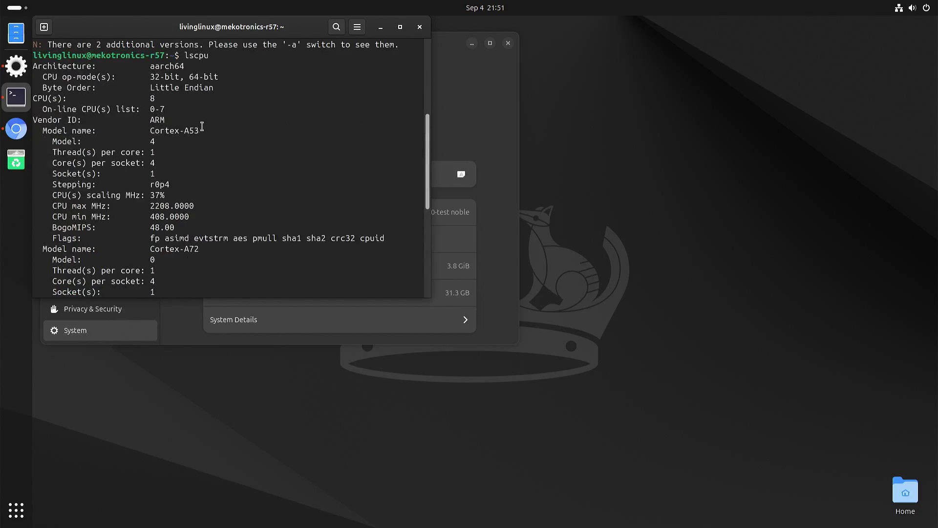
mouse_move(224, 193)
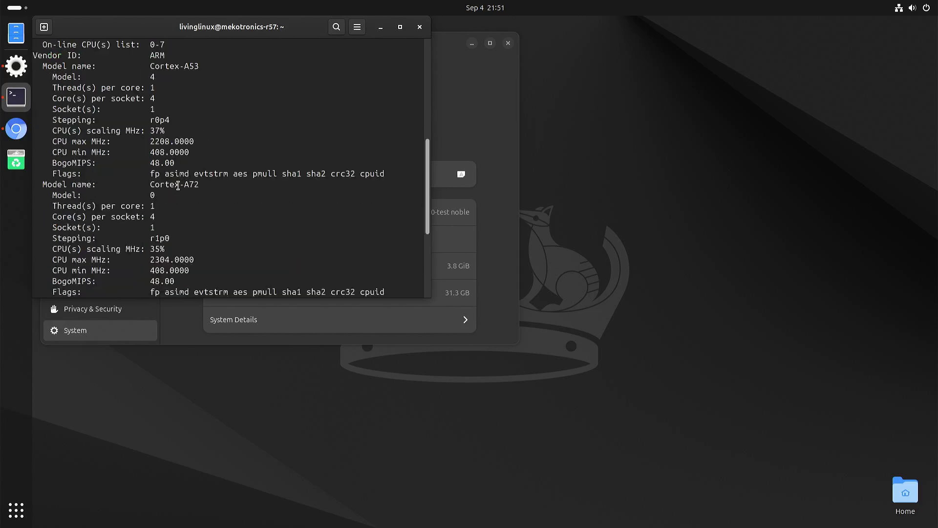
scroll("down", 3)
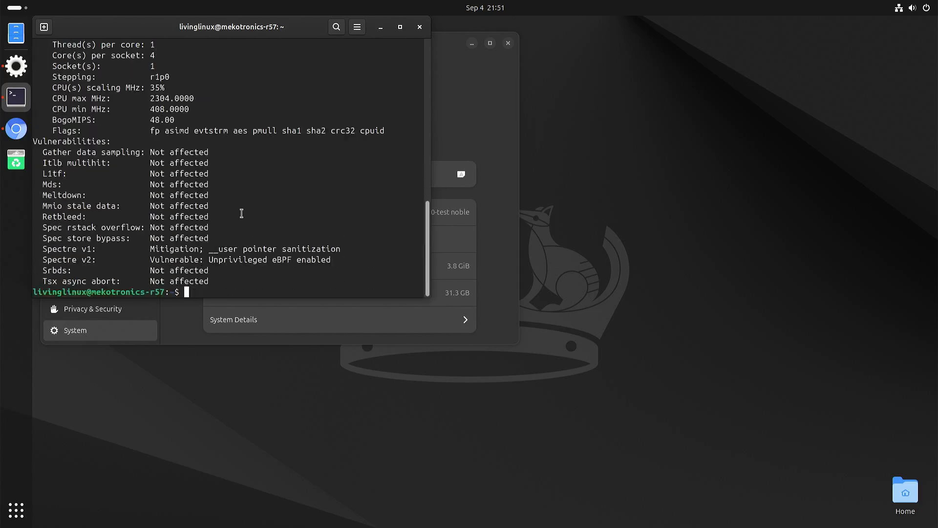
mouse_move(252, 213)
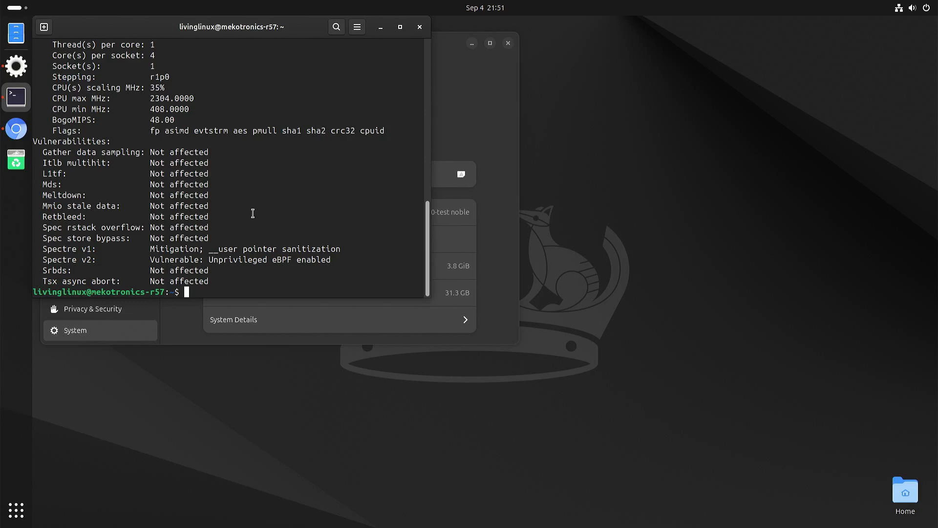
mouse_move(327, 149)
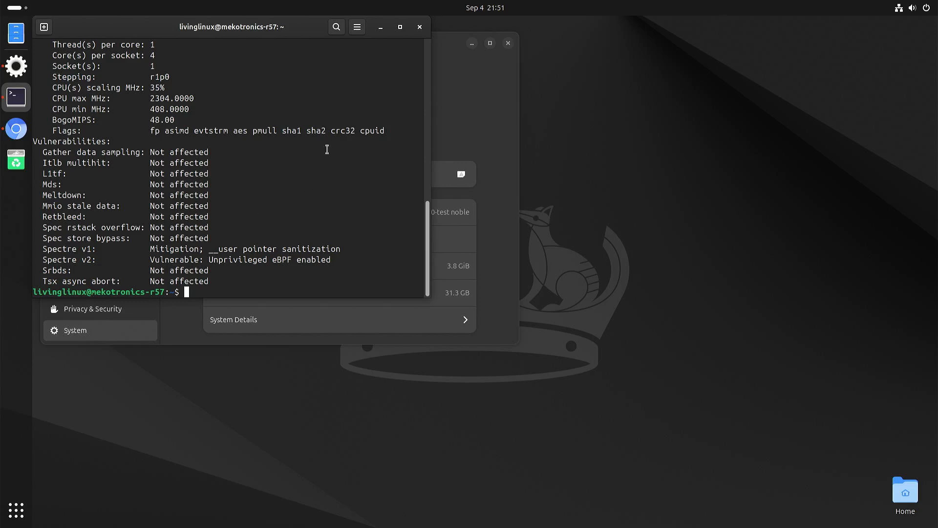
mouse_move(318, 157)
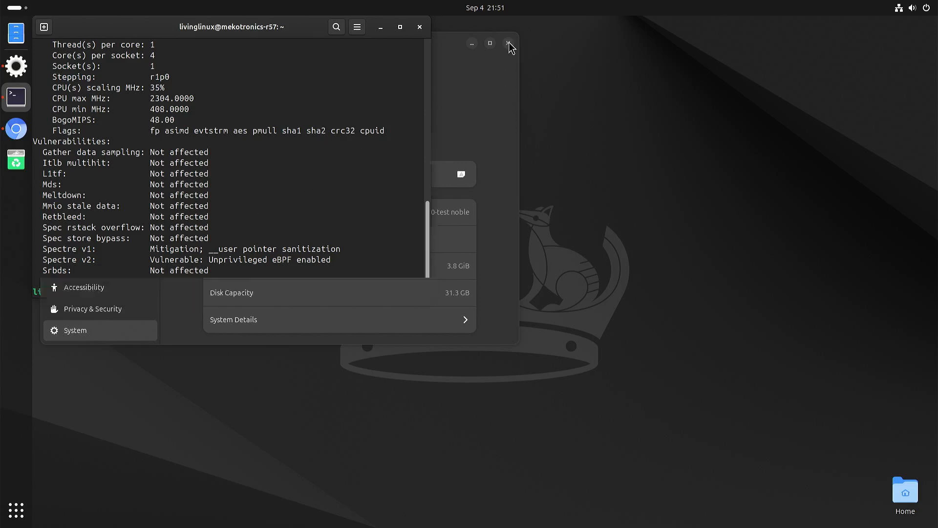
left_click(508, 43)
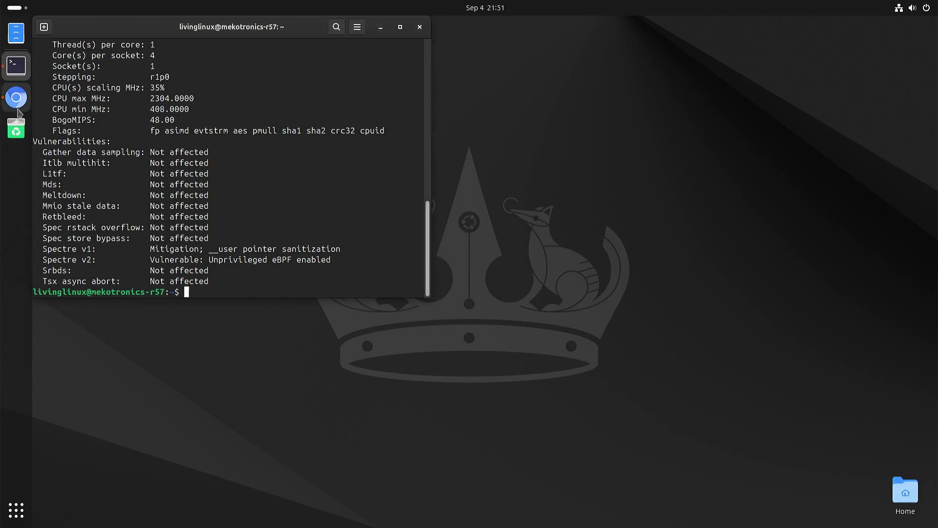
Step: Bring Chrome forward and close the 4 fps WebGL Aquarium tab, leaving the RKLLM guide post
left_click(15, 96)
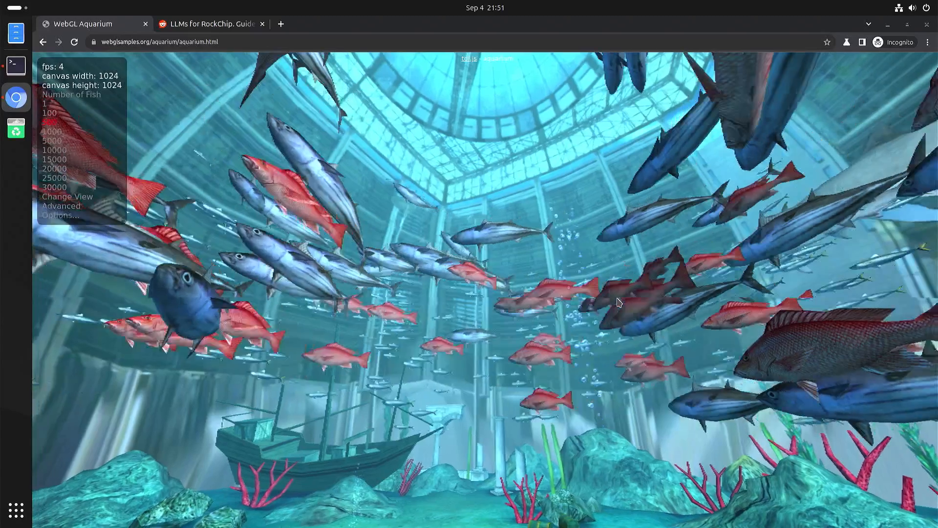
left_click(49, 122)
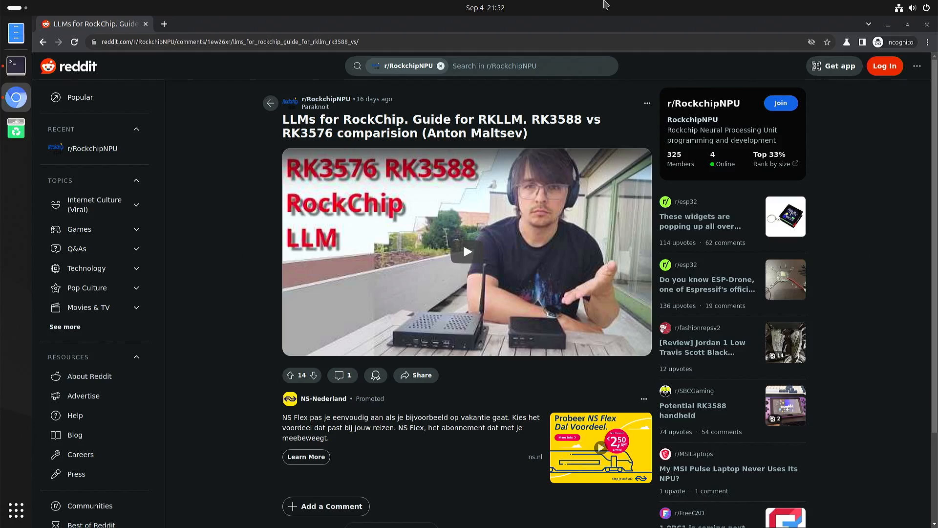
mouse_move(783, 24)
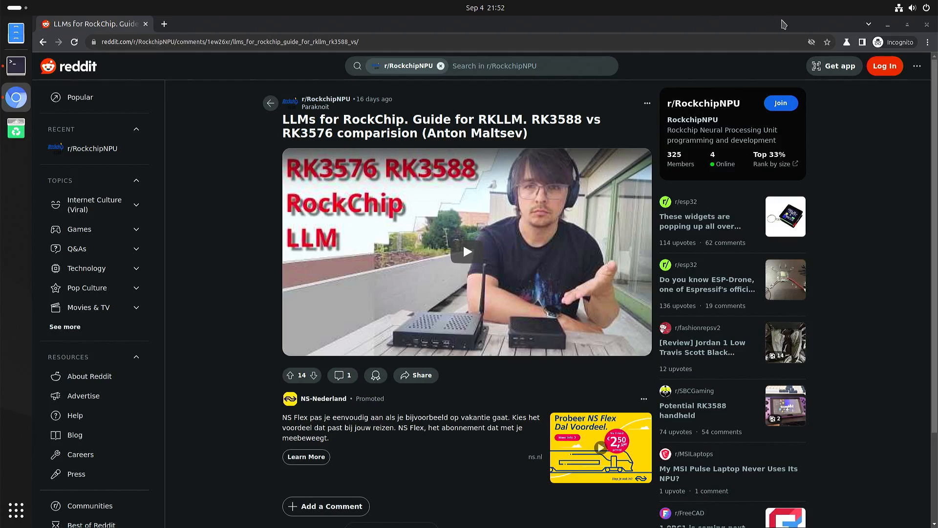
mouse_move(469, 133)
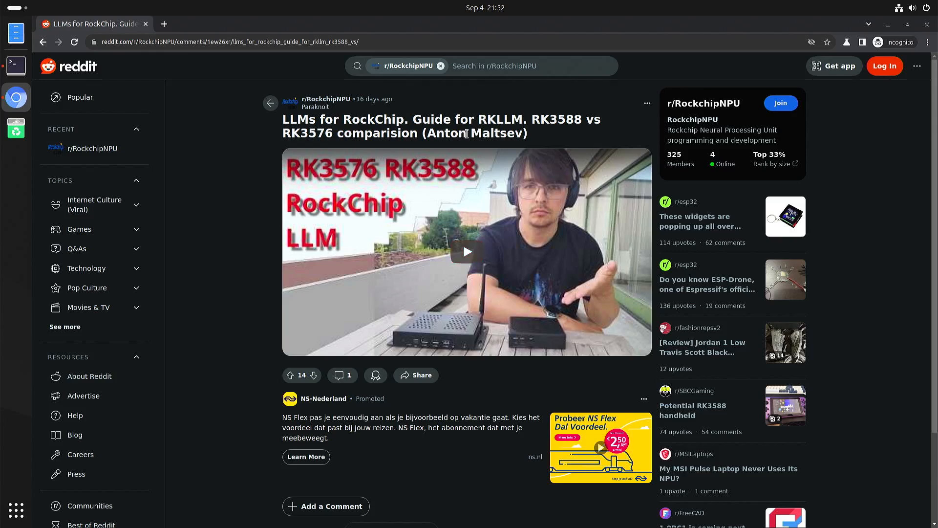
mouse_move(544, 139)
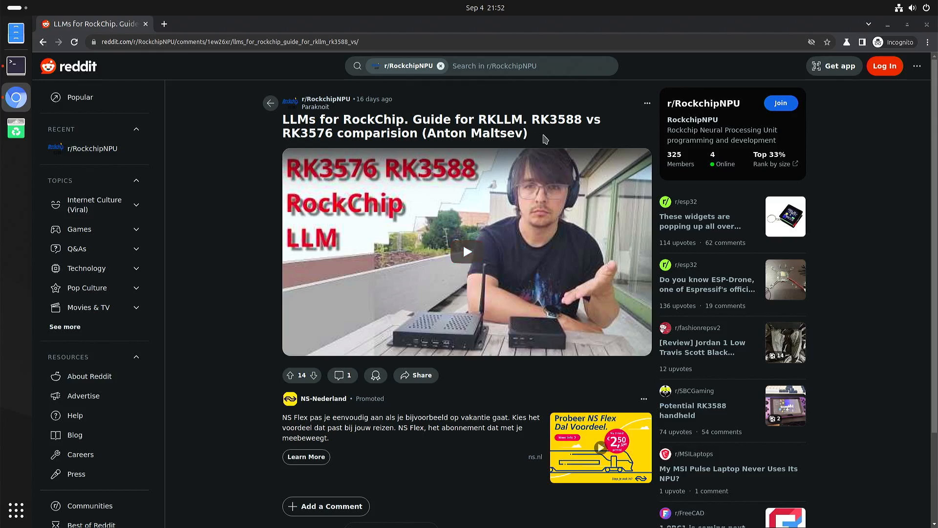
mouse_move(466, 251)
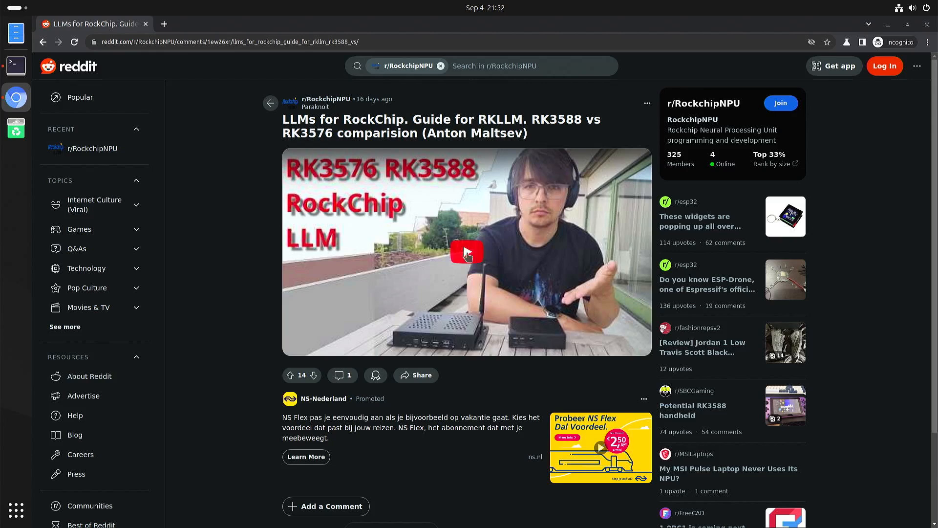
mouse_move(488, 275)
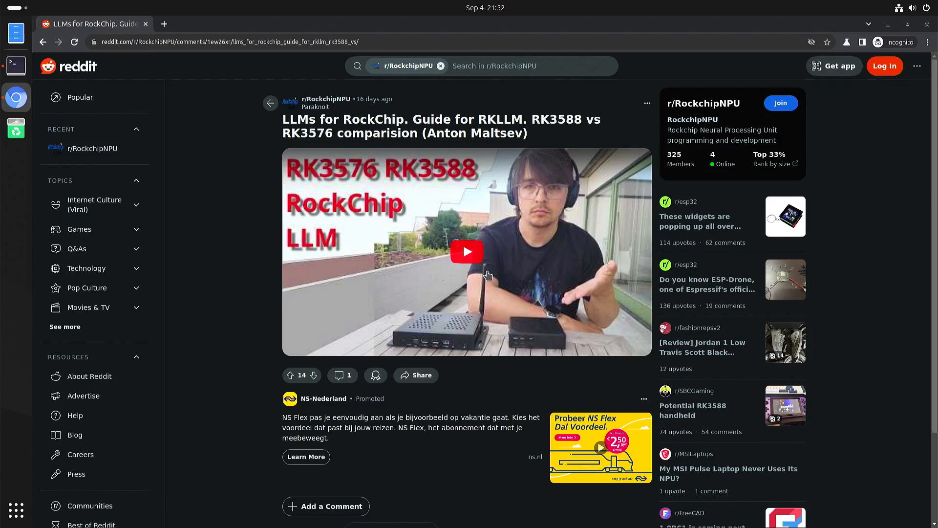
mouse_move(212, 381)
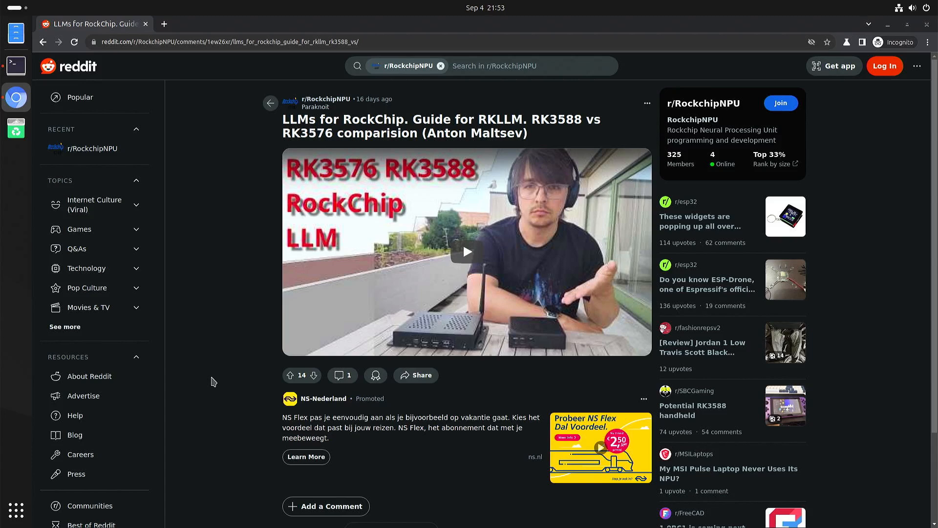
mouse_move(250, 305)
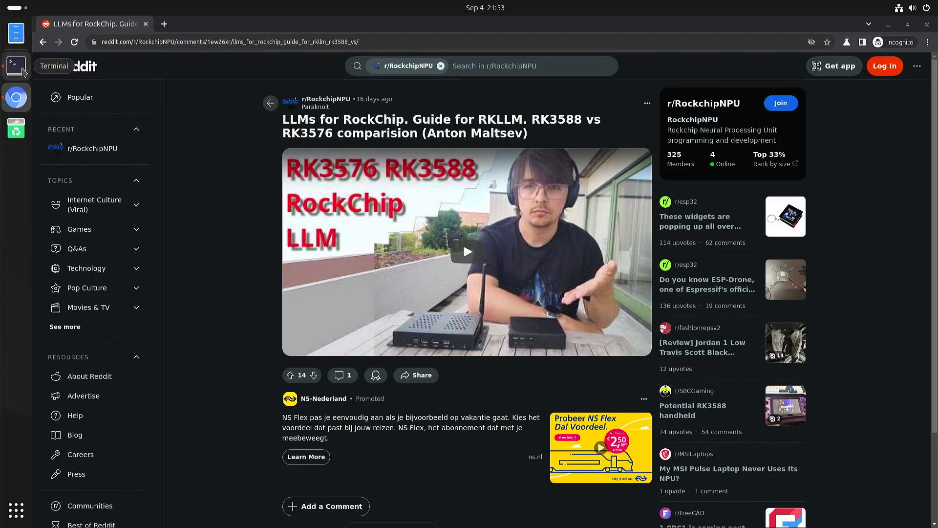
Step: Change the terminal's working directory to the Downloads folder
left_click(15, 66)
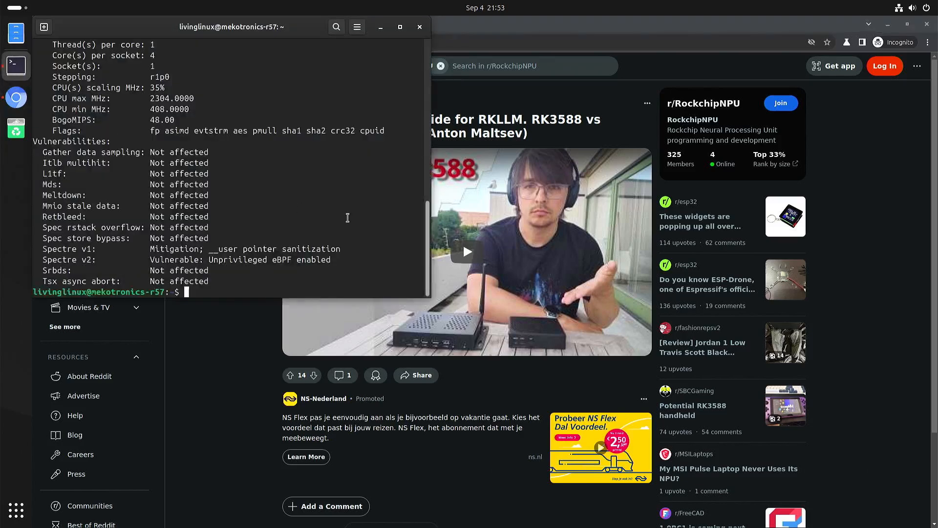
type("cd D")
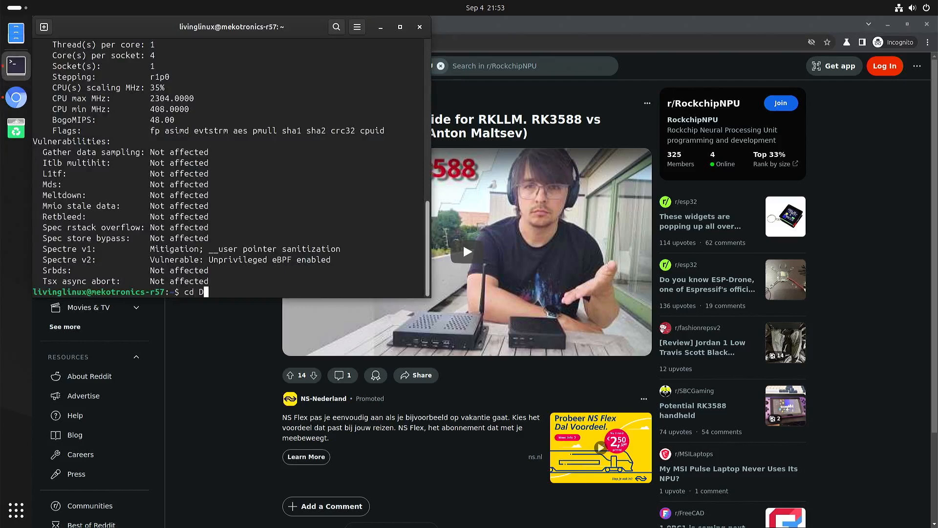
key("Return")
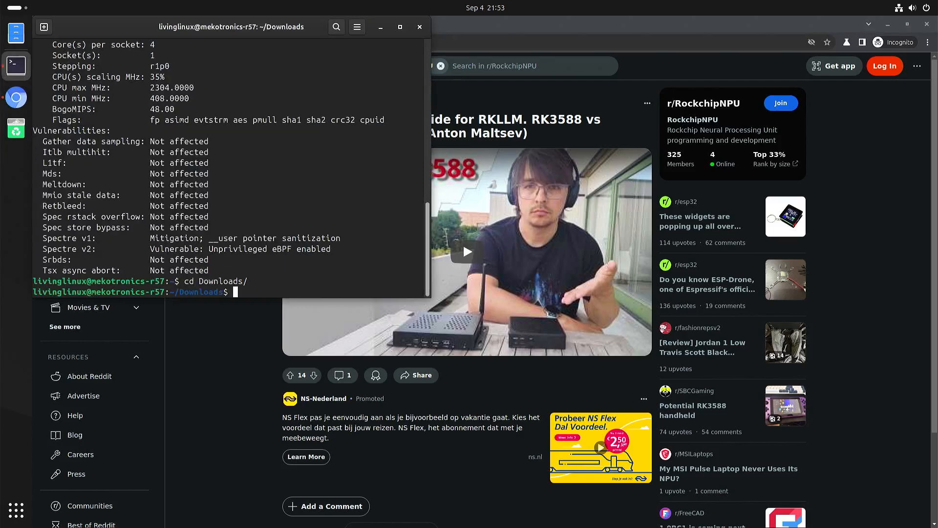
Step: Recall earlier commands from history and launch the RKLLM chat model
type("sudo apt list --upgradable")
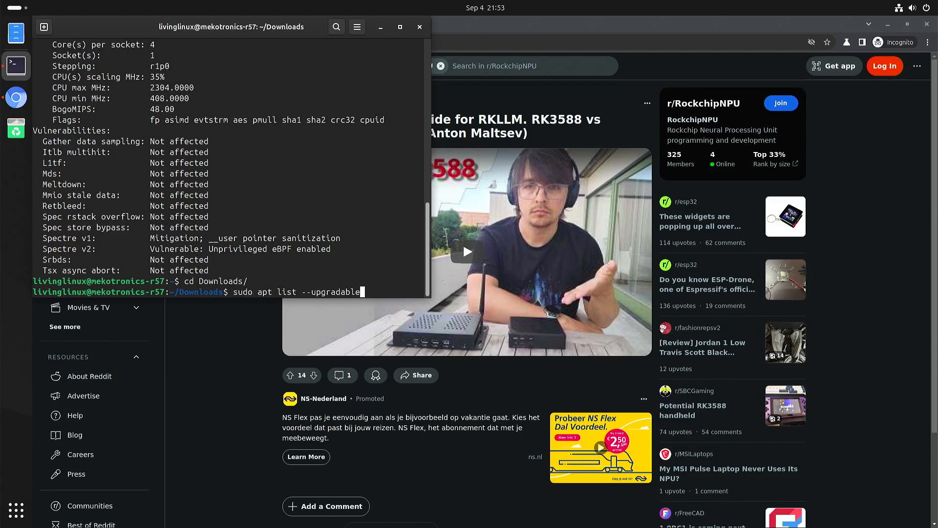
type("uname -a")
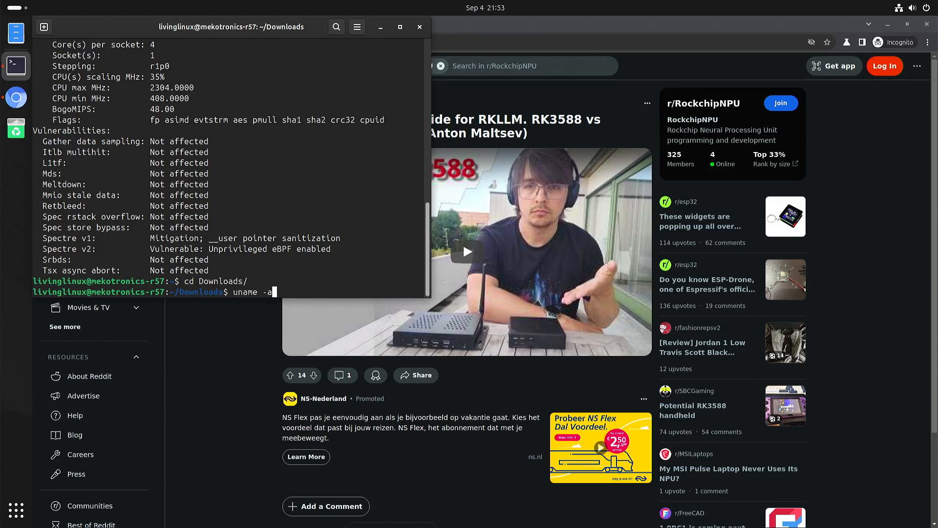
type("rkllm tinyllama-v1.0-1.1B-rk3588.rkllm --verbose")
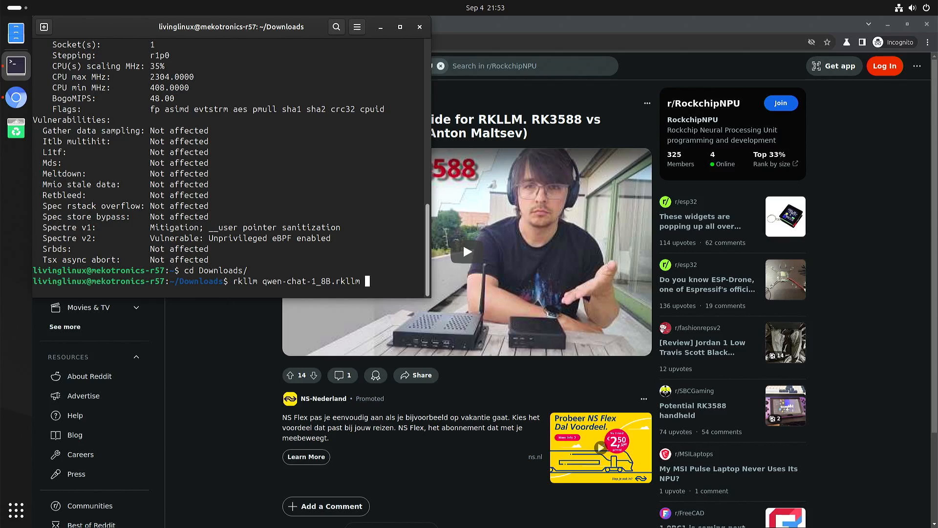
key("Return")
type("ulimit -n 16384")
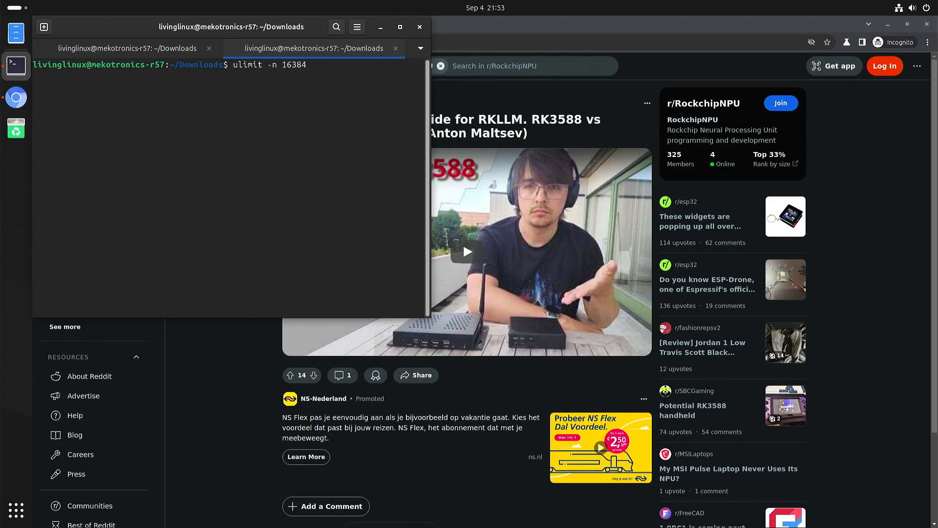
mouse_move(122, 42)
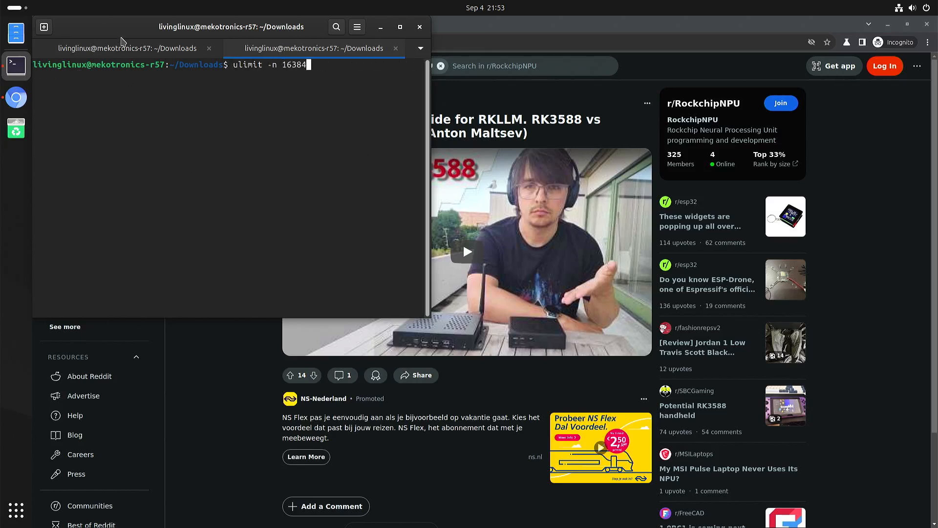
Step: Compare both tabs, copy the 'ulimit -n 16384' command, and view the segmentation-fault crash
key("Return")
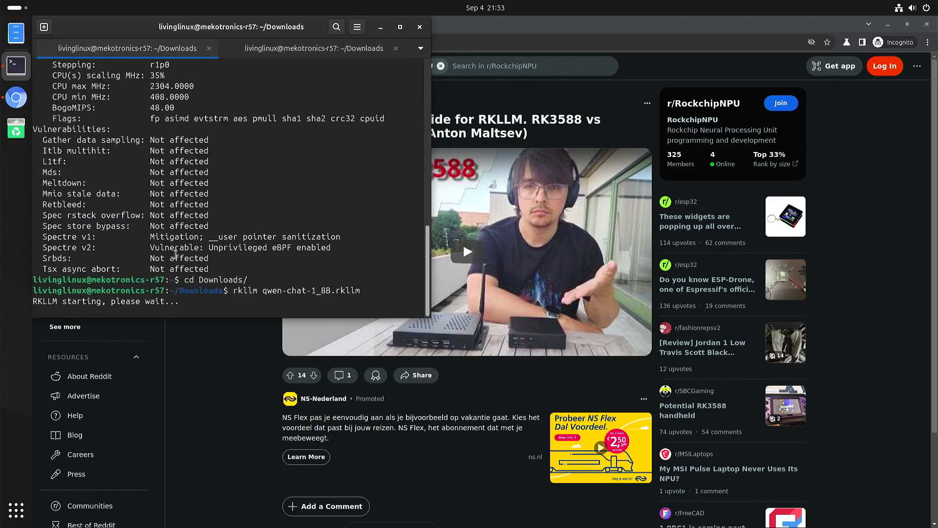
mouse_move(267, 251)
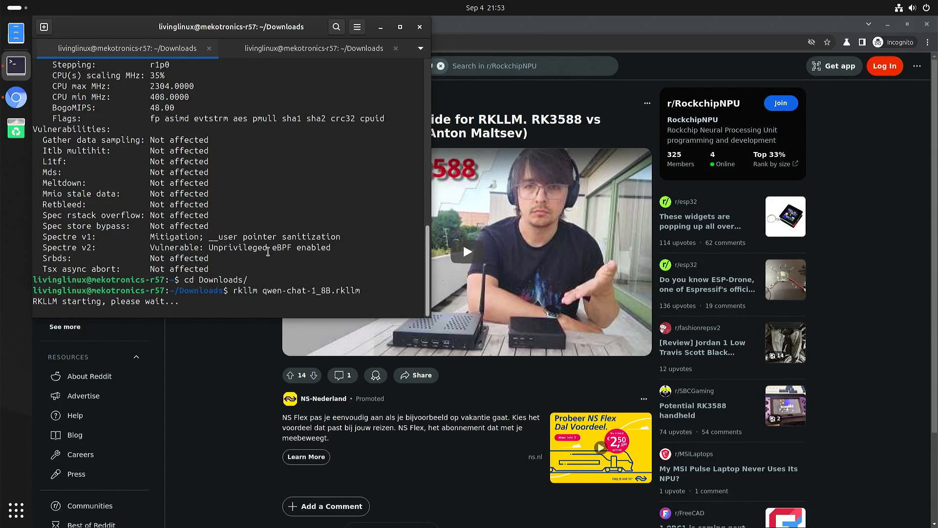
left_click(312, 48)
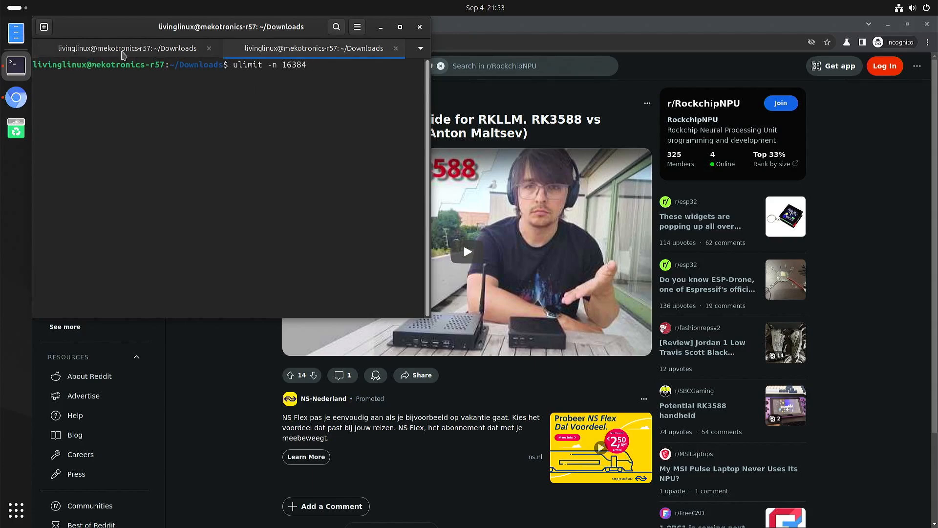
key("Return")
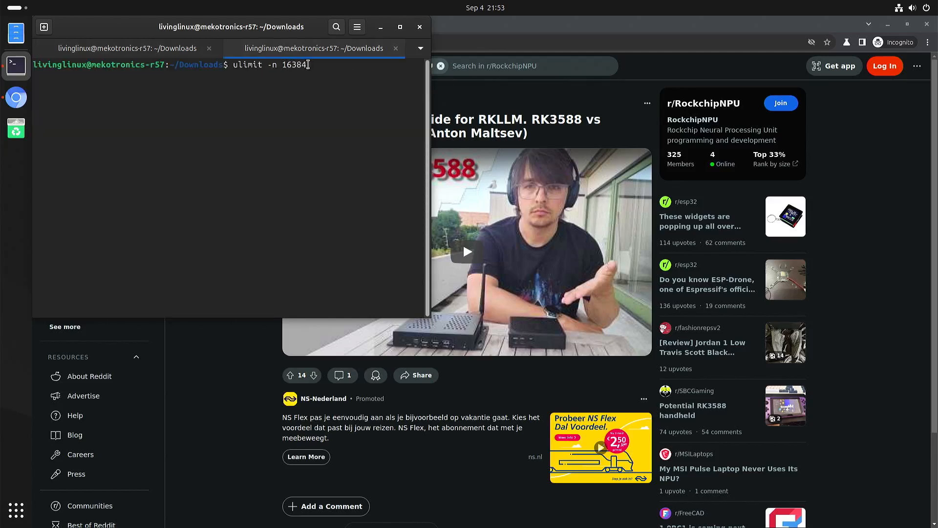
double_click(272, 64)
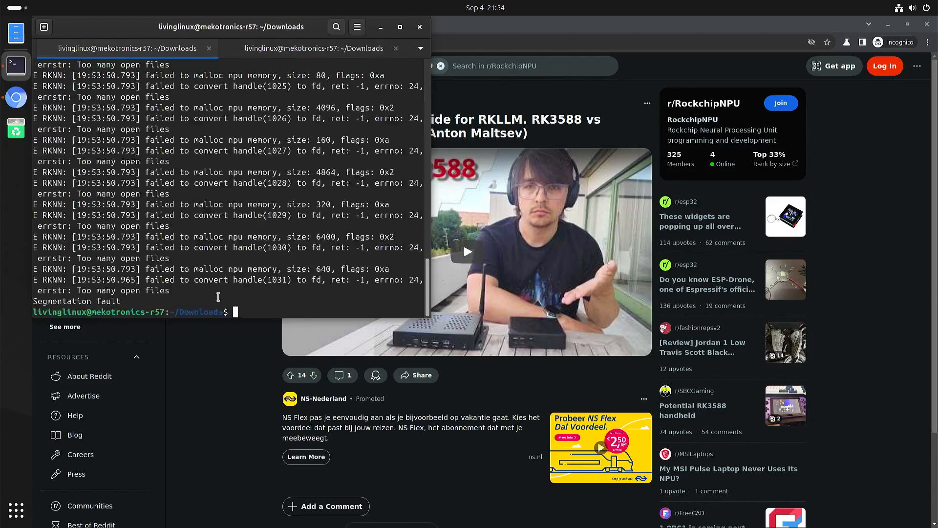
Step: Run 'ulimit -n 16384', then relaunch 'rkllm qwen-chat-1_8B.rkllm'
type("ulimit -n 16384")
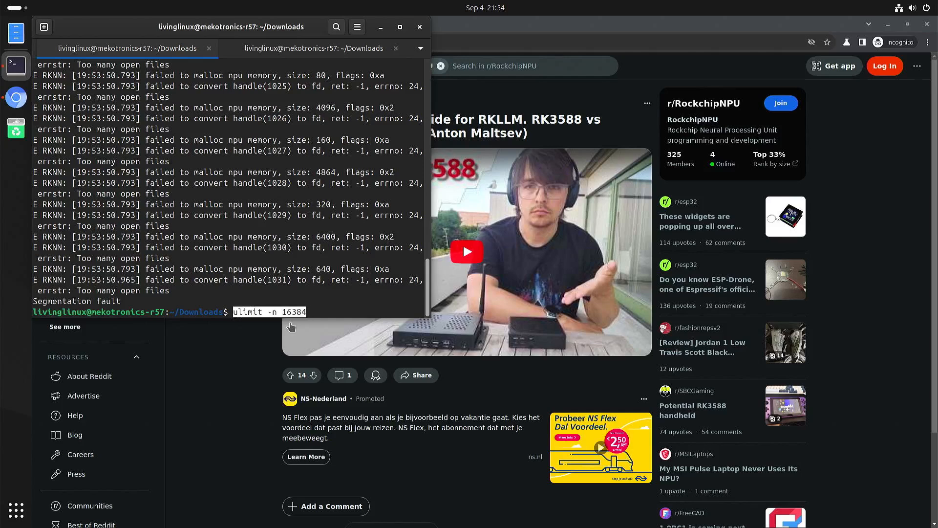
key("Return")
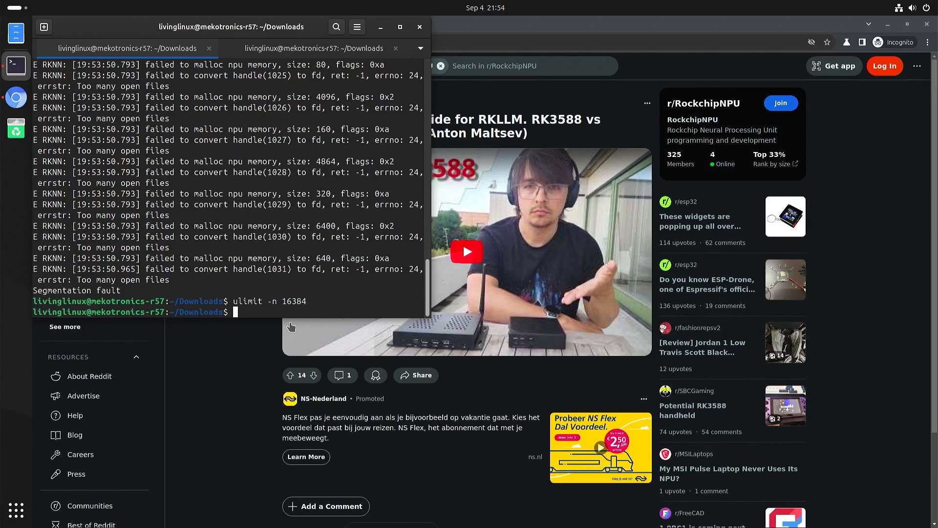
type("rkllm qwen-chat-1_8B.rkllm")
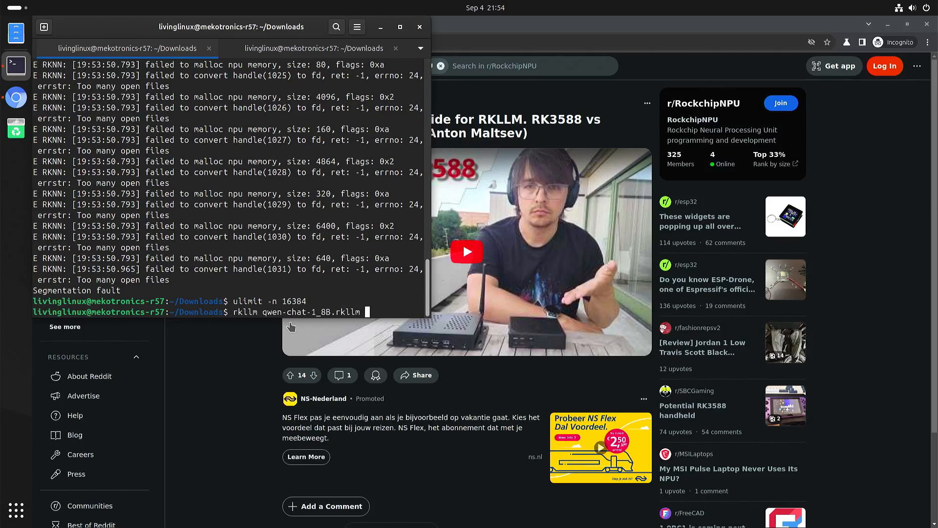
key("Return")
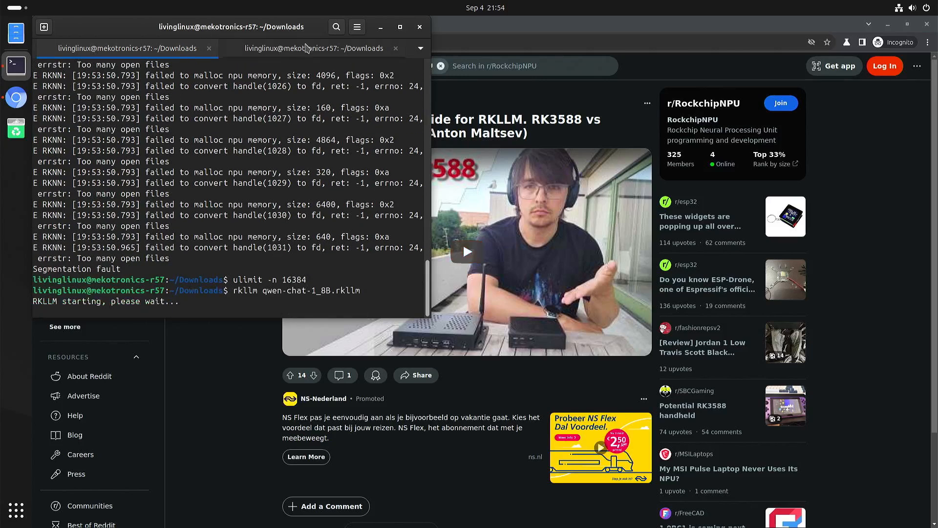
Step: In the second tab, run 'sudo cat /sys/kernel/debug/rknpu/load' and enter the sudo password
left_click(313, 47)
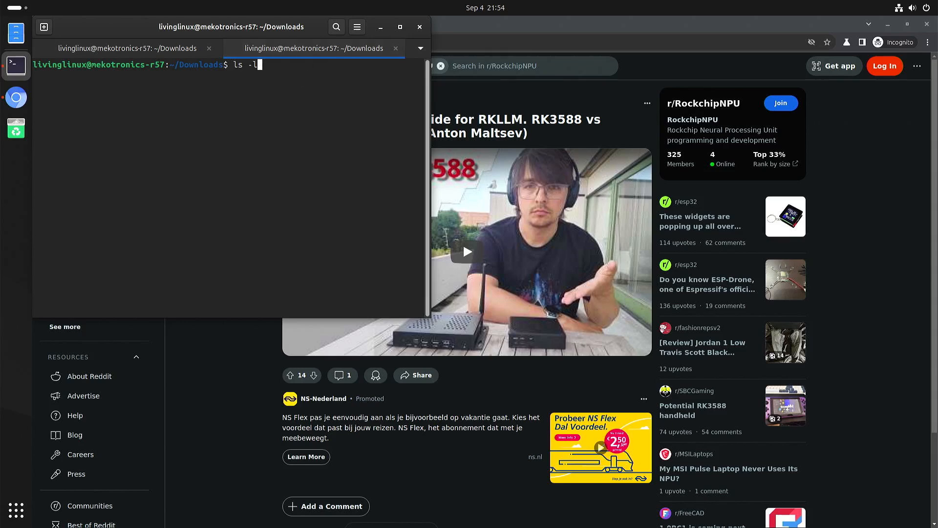
type("sudo apt-get upgrade --fix-missing")
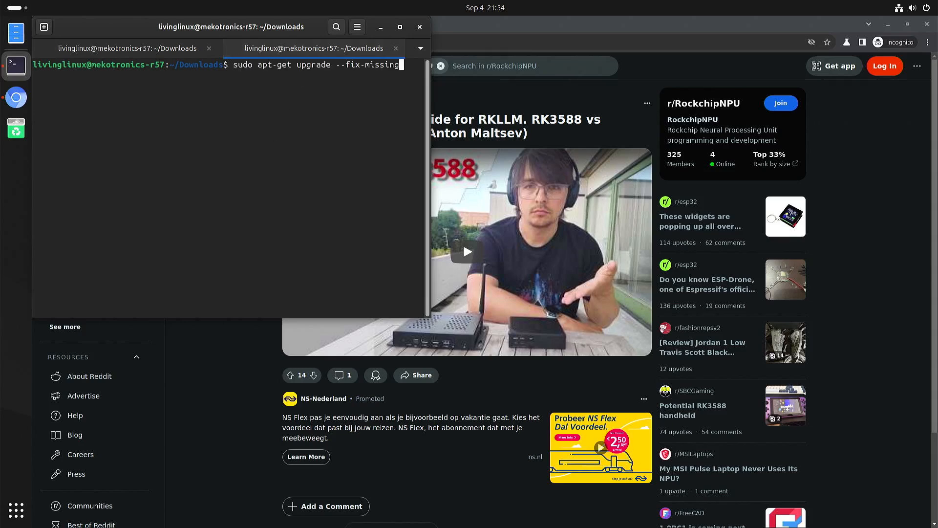
type("sudo apt-get update")
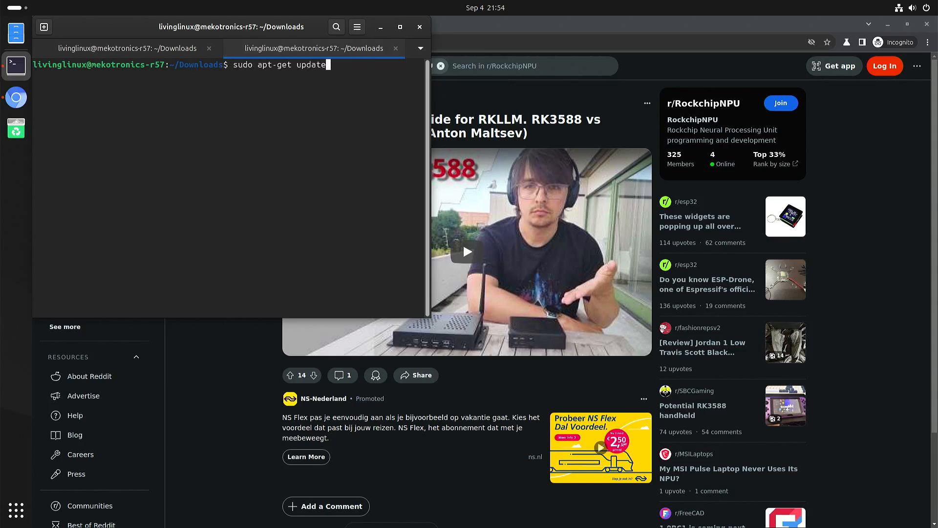
type("rkllm qwen-chat-1_8B.rkllm")
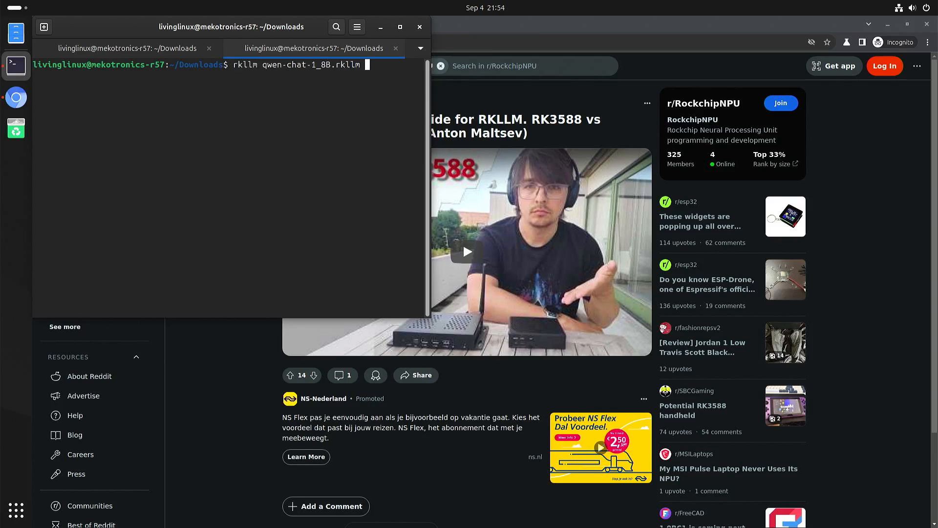
type("sudo cat /sys/kernel/debug/rknpu/load")
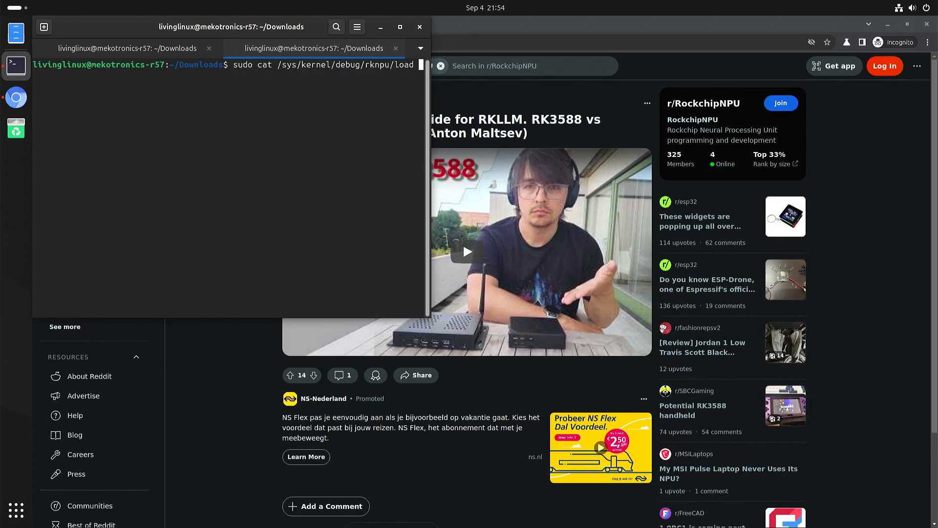
key("Return")
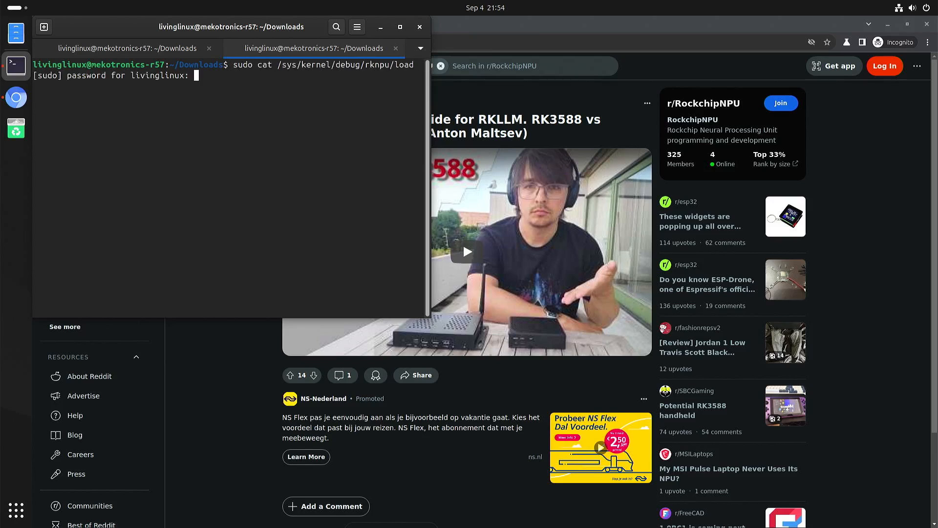
key("Return")
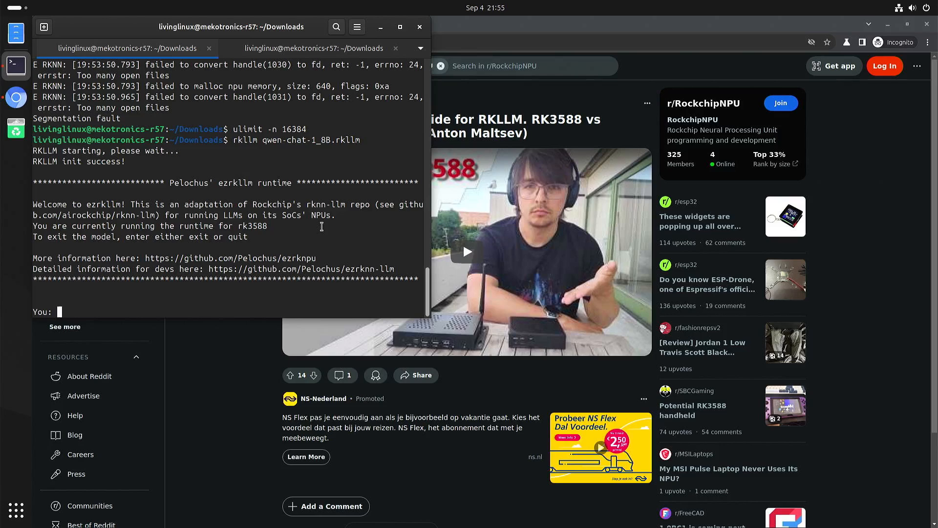
Step: Send the Qwen model the prompts 'Hello' and 'What is the meaning of life?'
type("Hello")
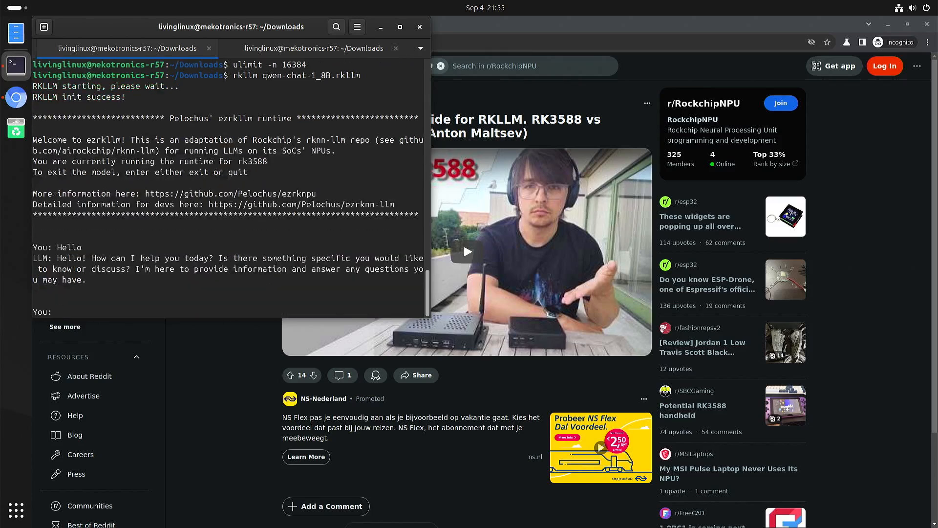
type("What is the")
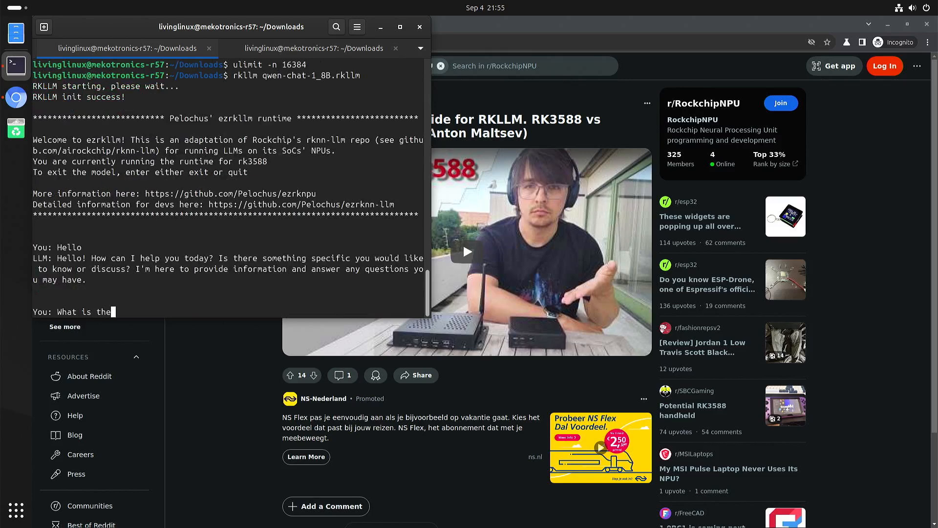
type("meaning of li")
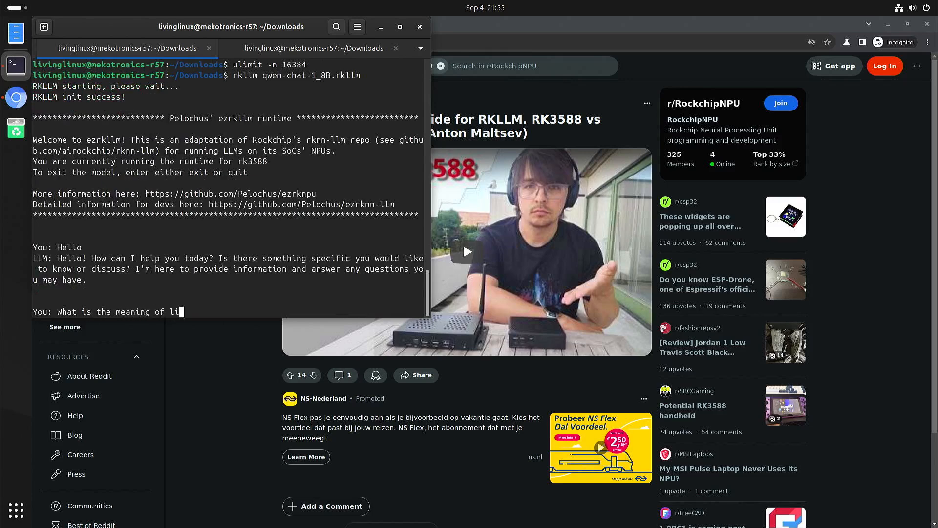
type("fe?")
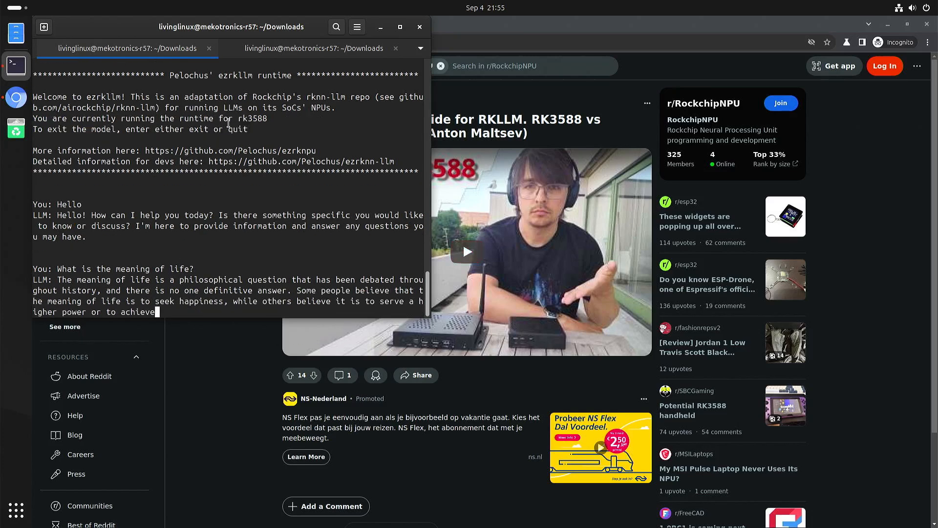
Step: Refresh the rknpu load reading in the second terminal tab
left_click(314, 48)
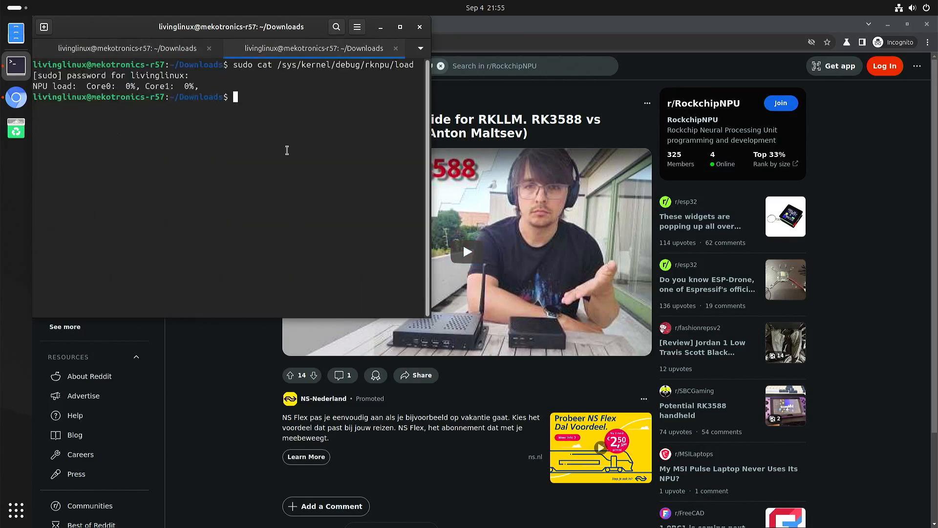
key("Return")
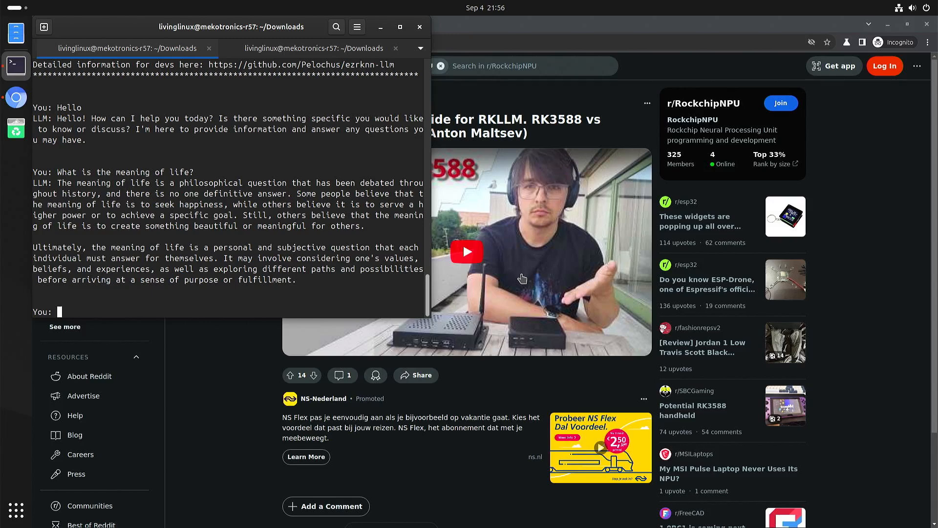
mouse_move(244, 380)
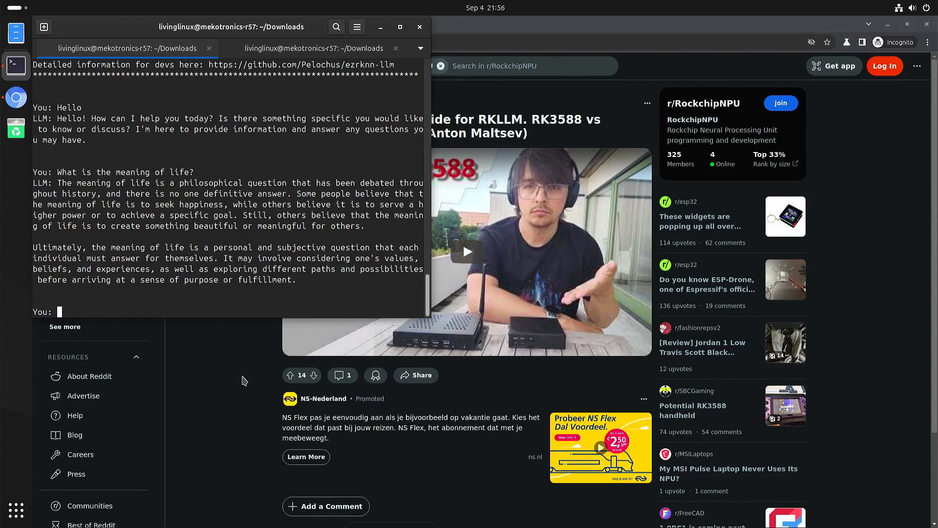